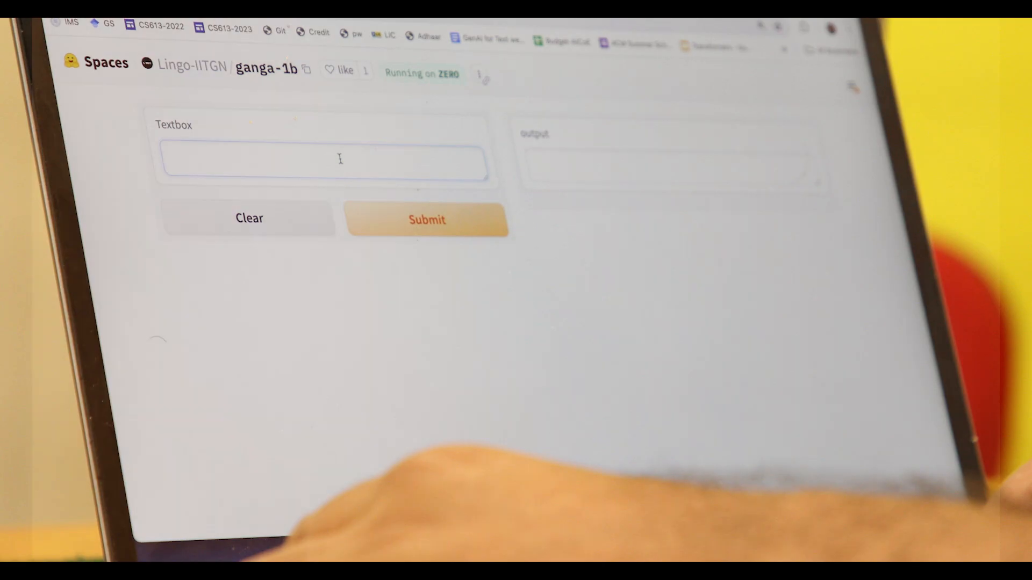
# - Paste the Hindi prompt about Gandhi's birth on 2 October 1869 and submit it
pyautogui.rightClick(316, 161)
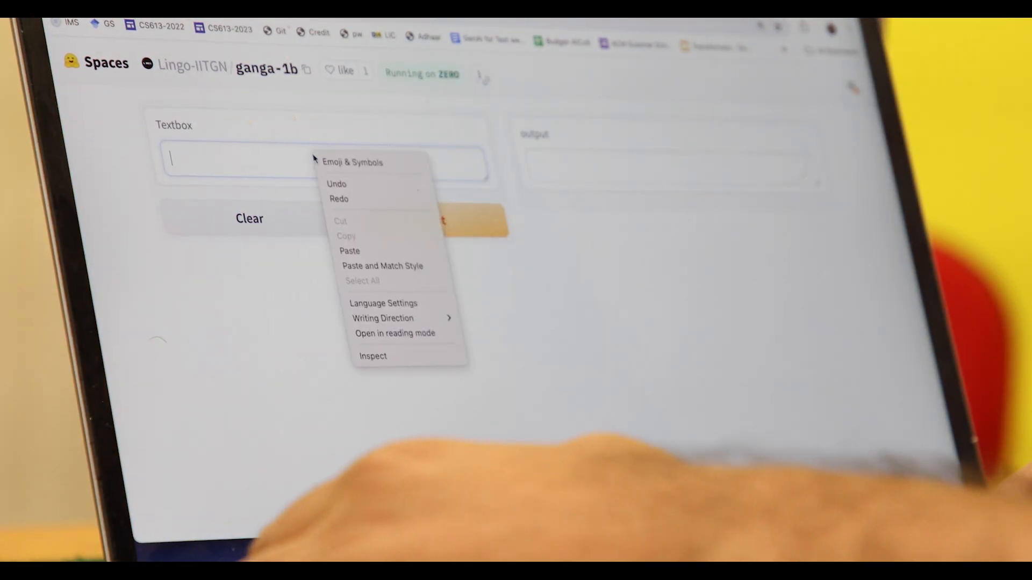
pyautogui.click(350, 251)
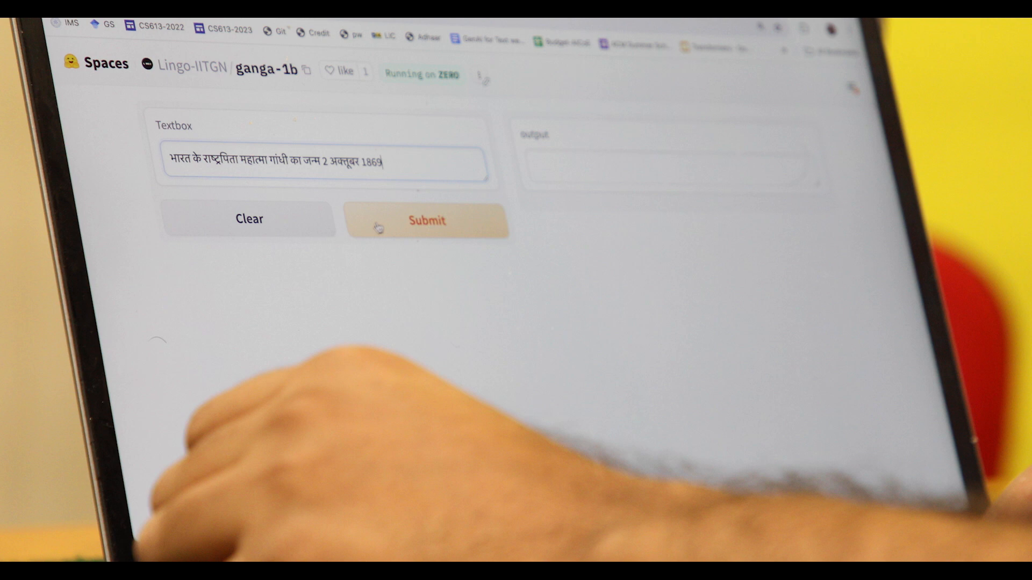
pyautogui.click(426, 220)
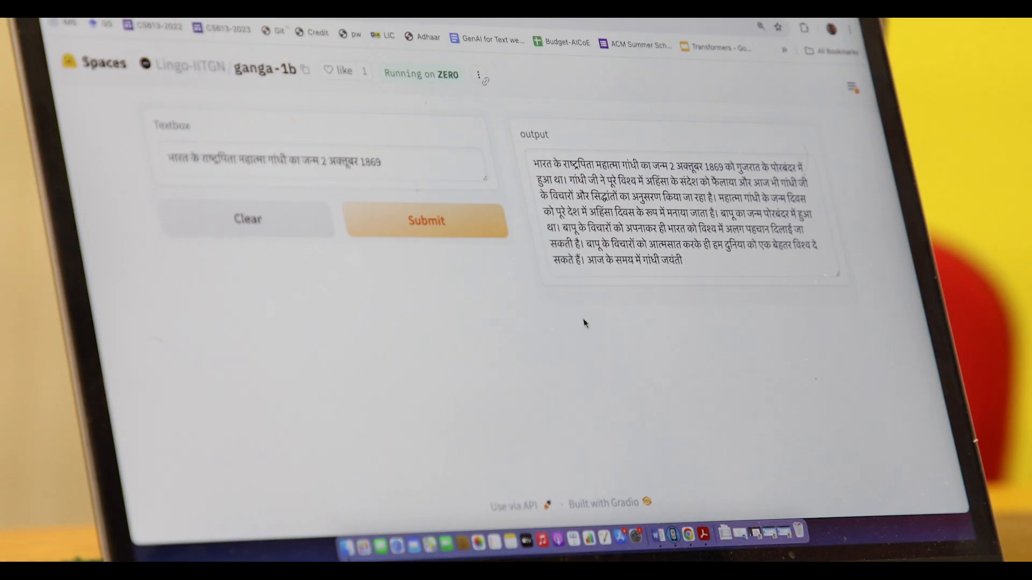